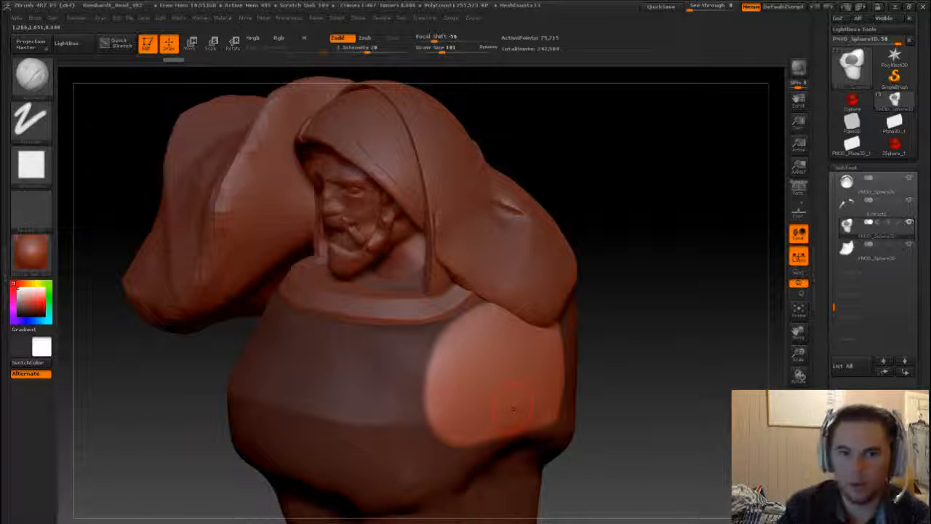
Sculpt a rounded armour pad over the bust's shoulder with a sculpting brush
left_click(190, 43)
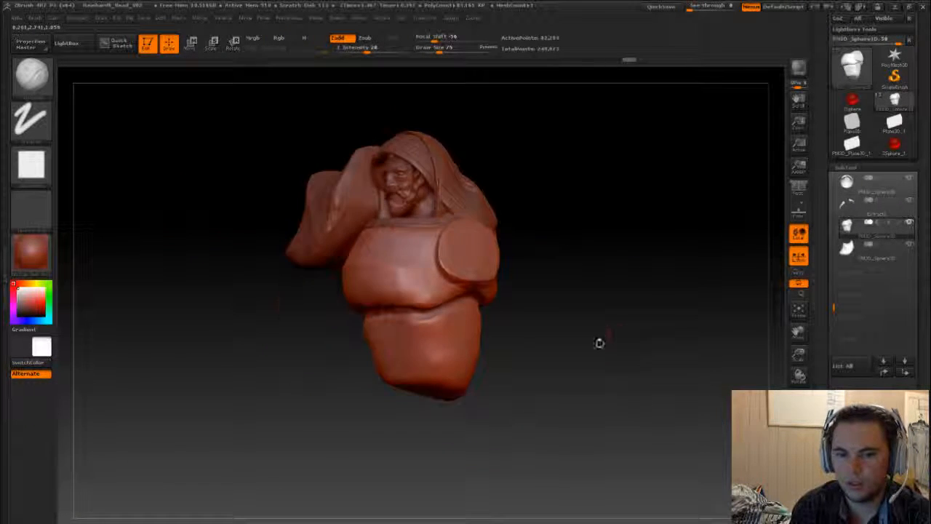
left_click_drag(599, 343, 542, 367)
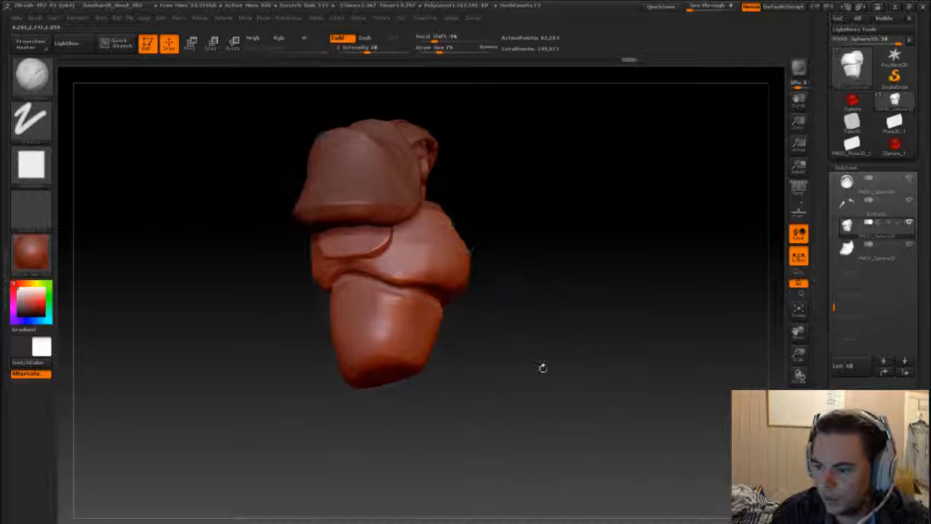